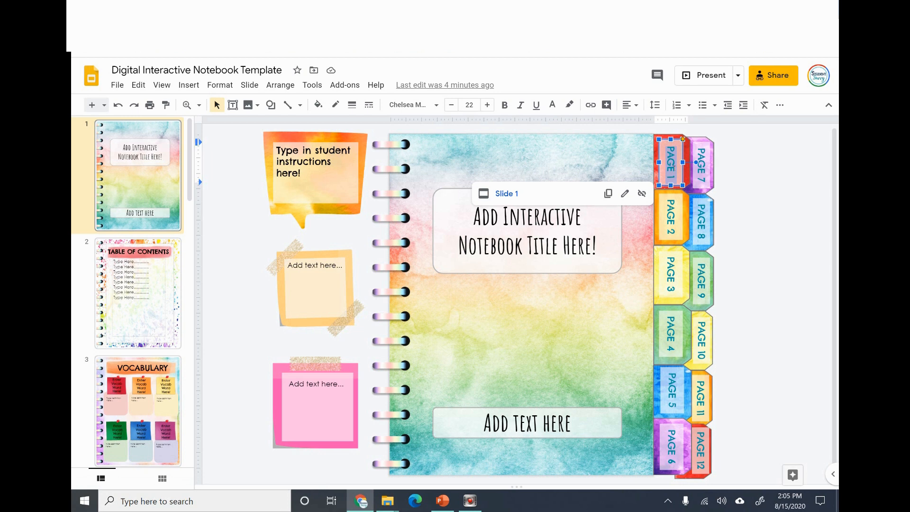
# - Replace the PAGE 1 tab text with 'Title' and reselect the tab box
pyautogui.write('Title')
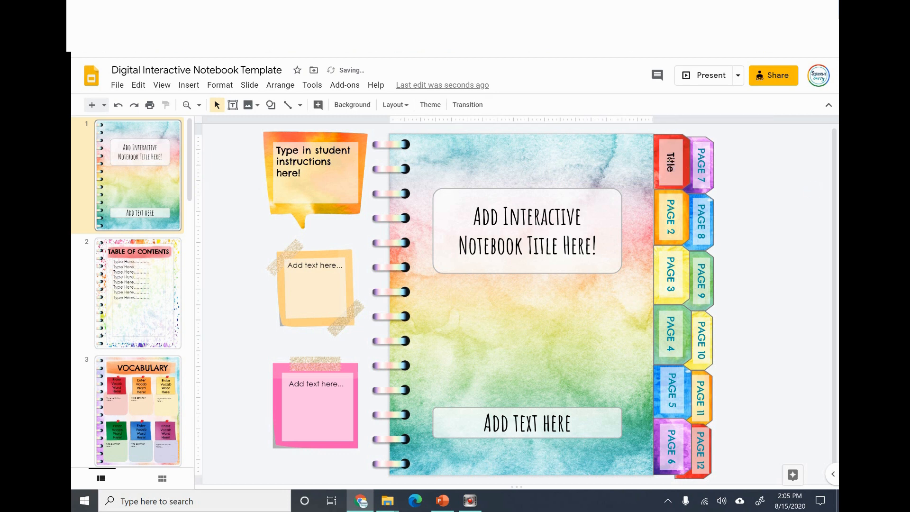
pyautogui.click(670, 162)
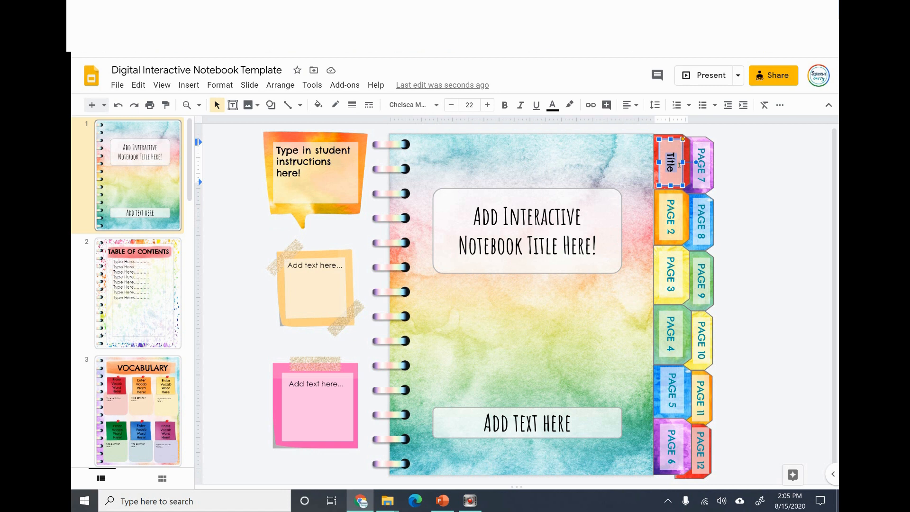
# - Link the Title tab text to Slide 1 under 'Slides in this presentation' and apply it
pyautogui.rightClick(673, 163)
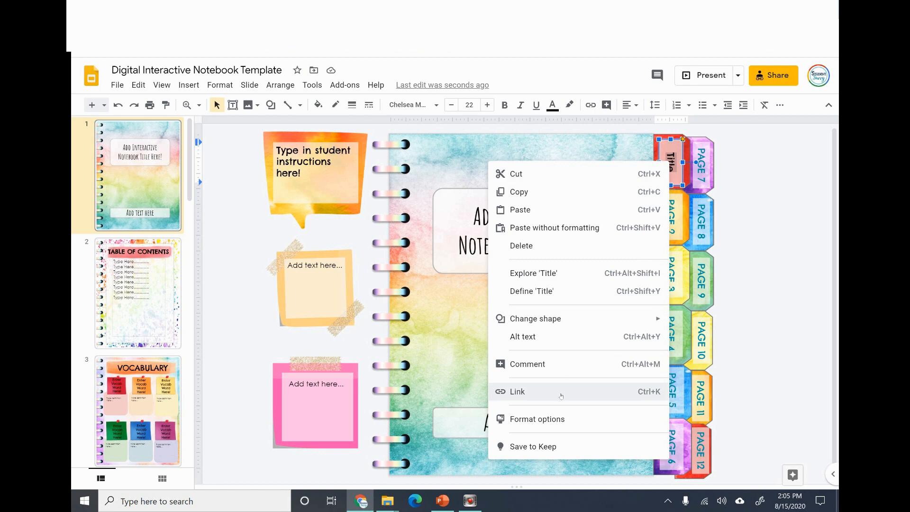
pyautogui.click(518, 392)
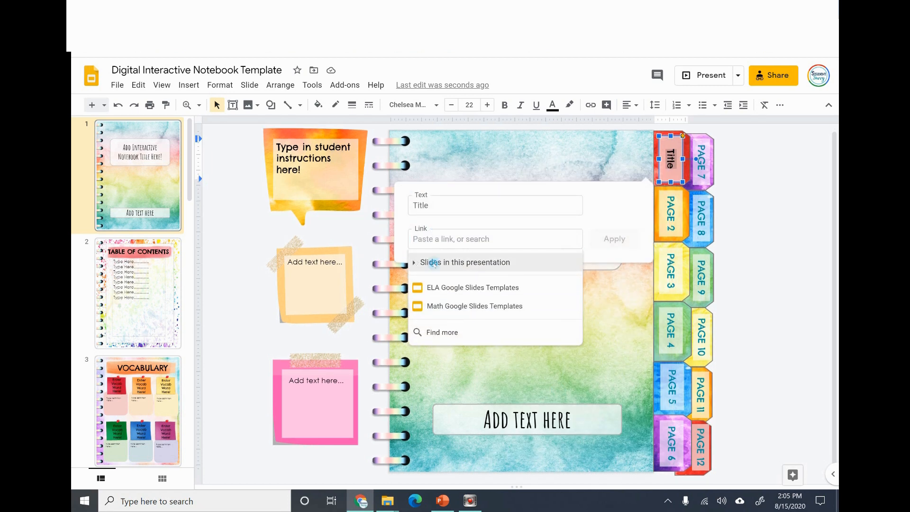
pyautogui.click(465, 262)
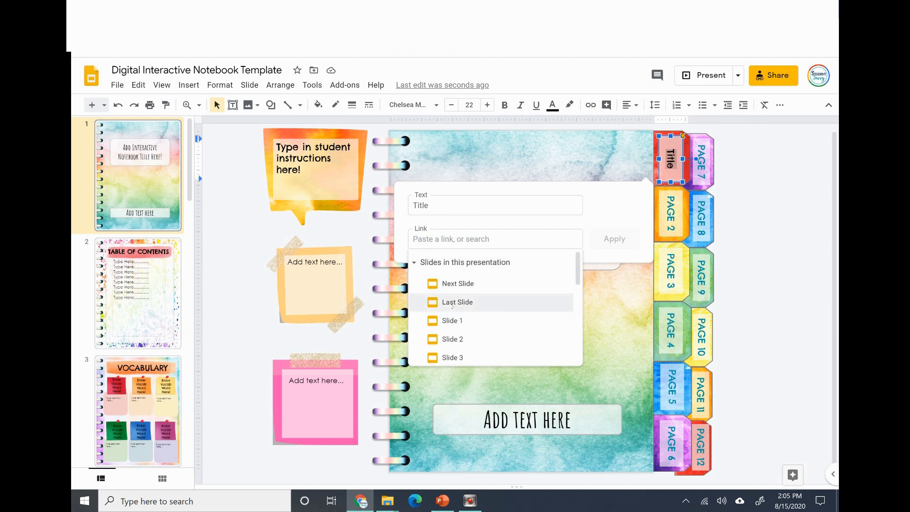
pyautogui.moveTo(457, 284)
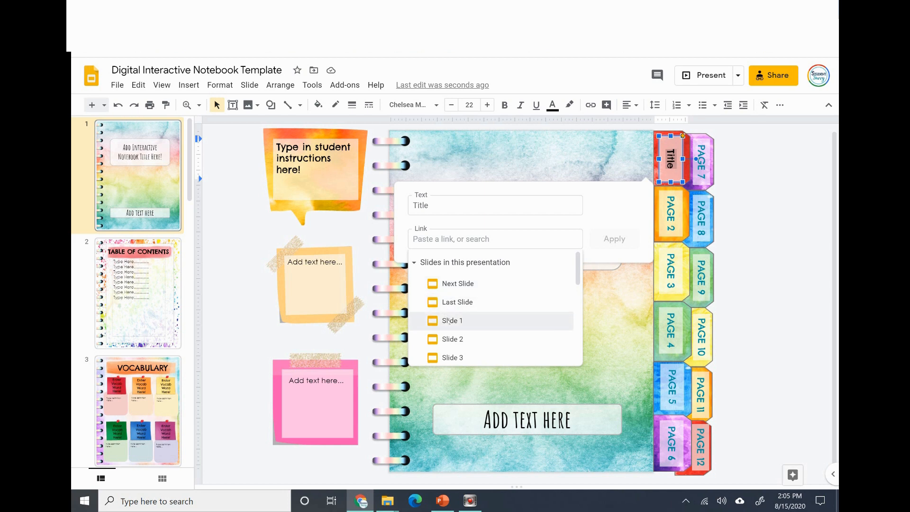
pyautogui.moveTo(452, 321)
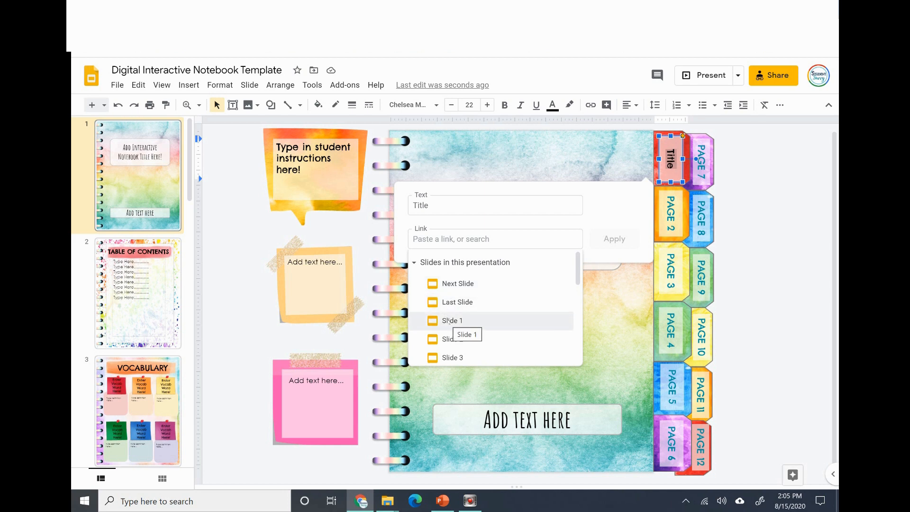
pyautogui.click(453, 320)
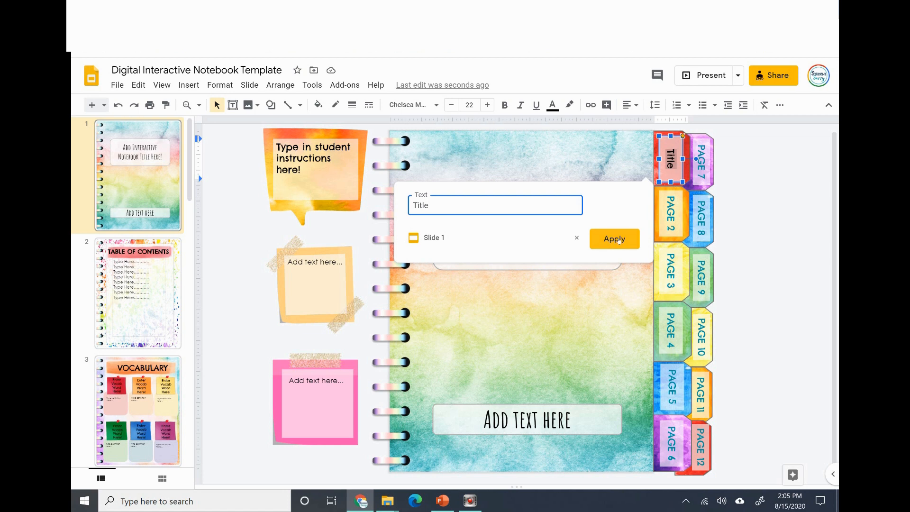
pyautogui.click(613, 239)
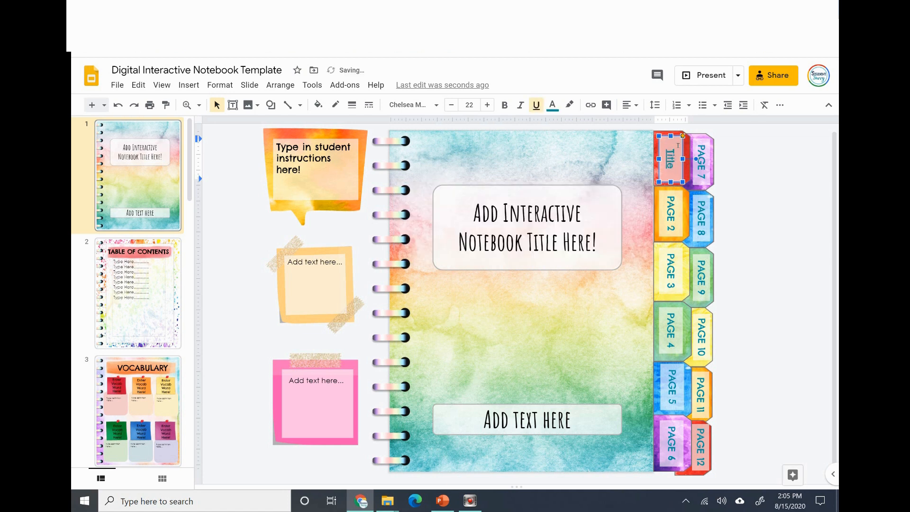
pyautogui.moveTo(535, 105)
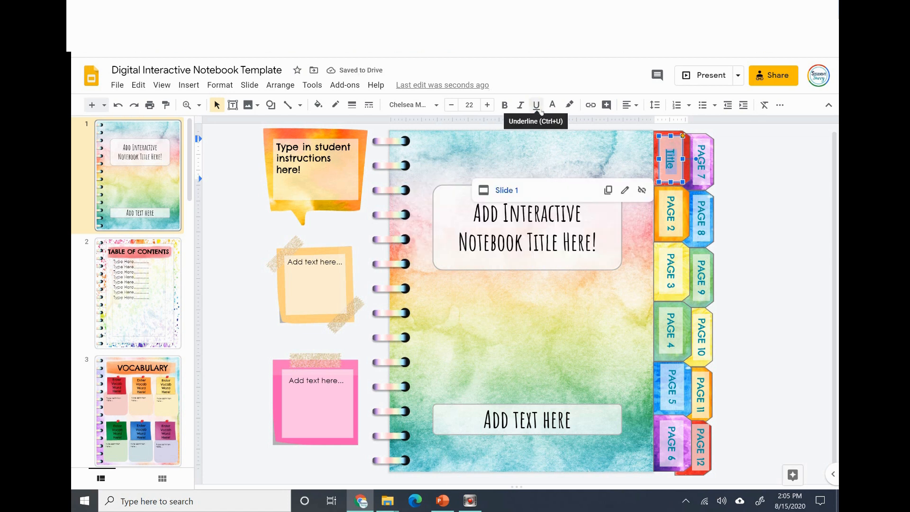
# - Remove the link underline from the Title text and deselect to check the plain look
pyautogui.click(536, 105)
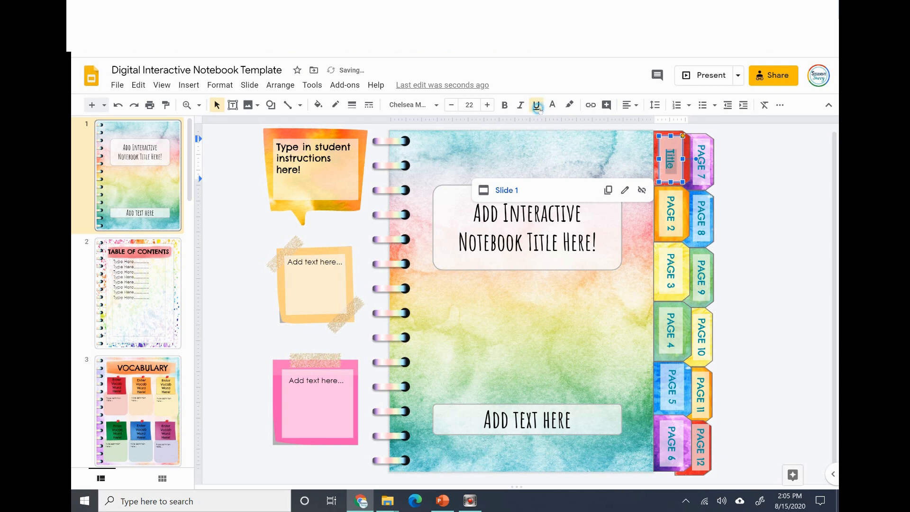
pyautogui.click(551, 105)
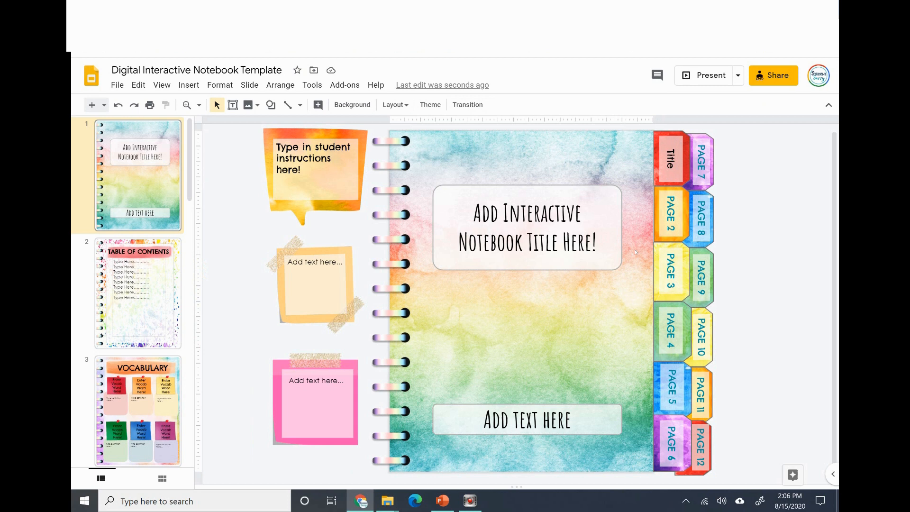
pyautogui.moveTo(671, 231)
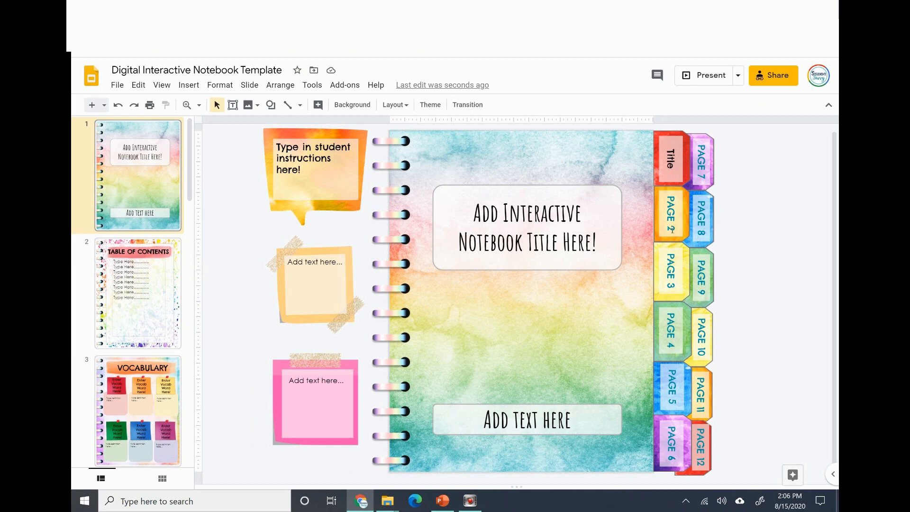
# - Check the Title and PAGE 2 tab links, then rename PAGE 3 to 'Vocab'
pyautogui.click(671, 160)
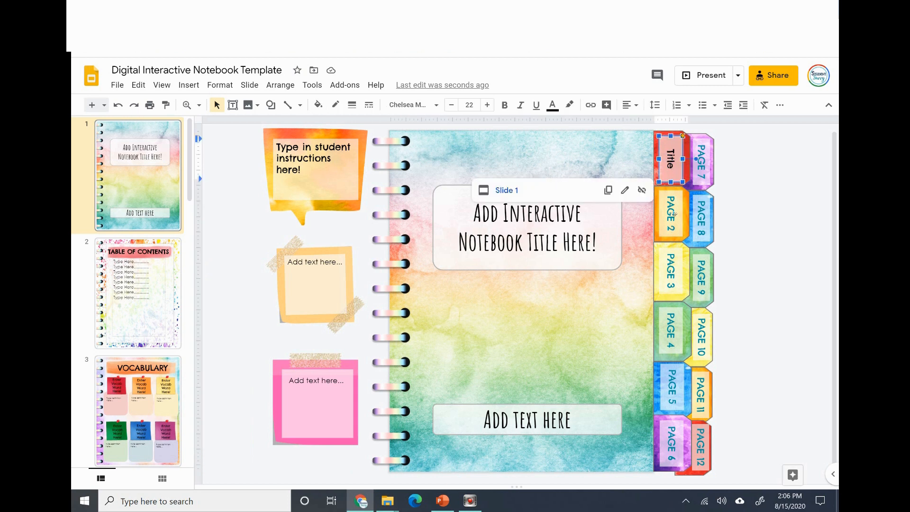
pyautogui.click(672, 216)
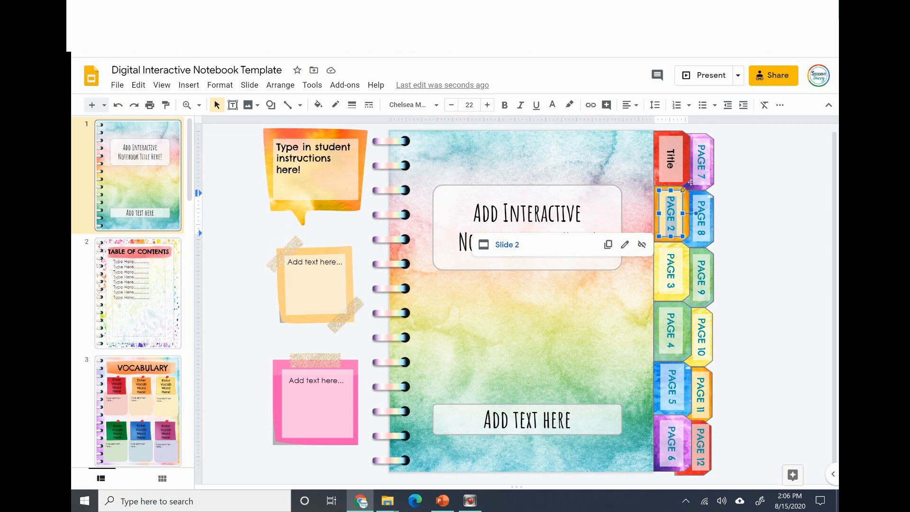
pyautogui.moveTo(190, 311)
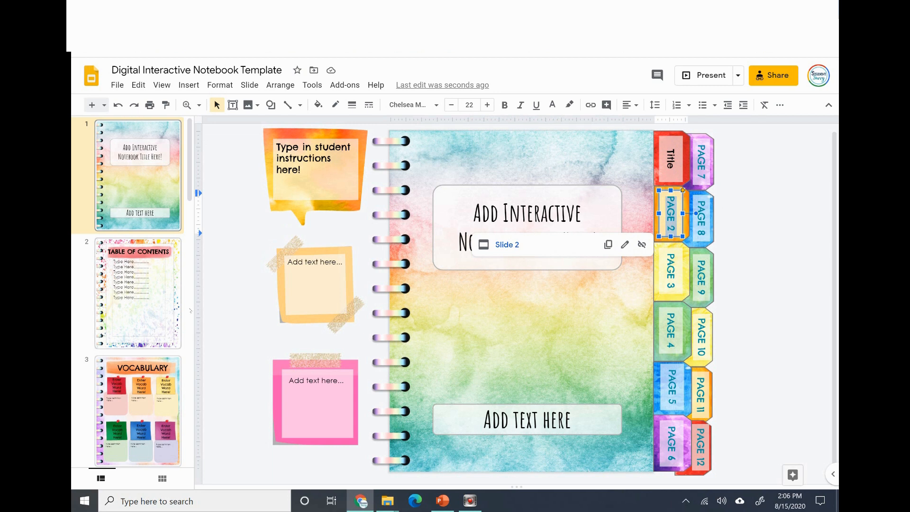
pyautogui.click(137, 411)
pyautogui.write('Vocab')
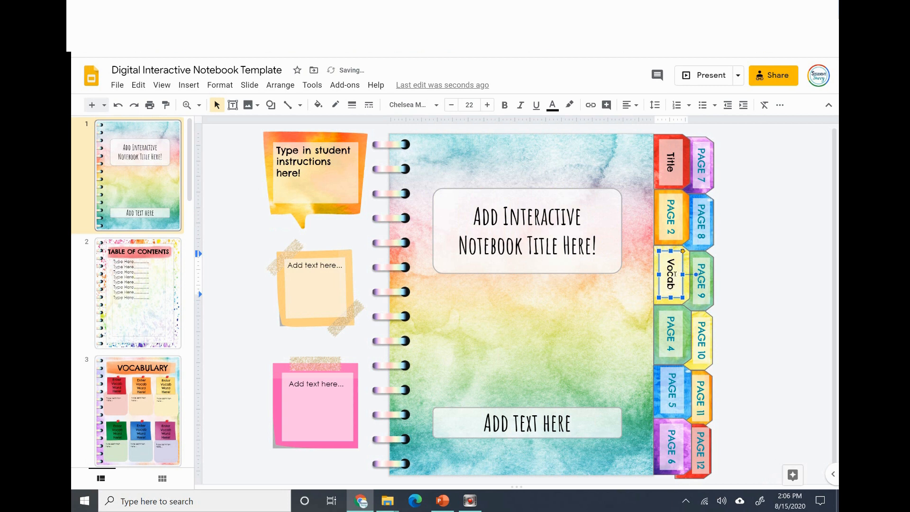
pyautogui.rightClick(671, 274)
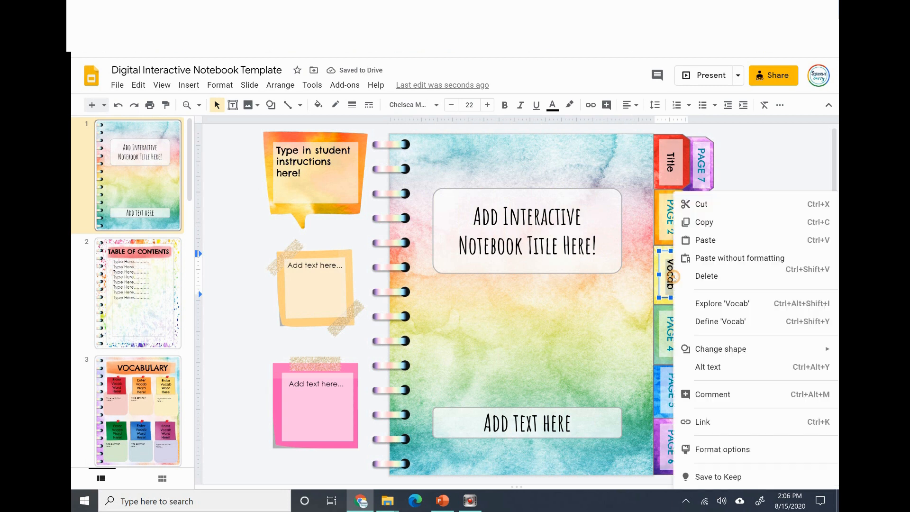